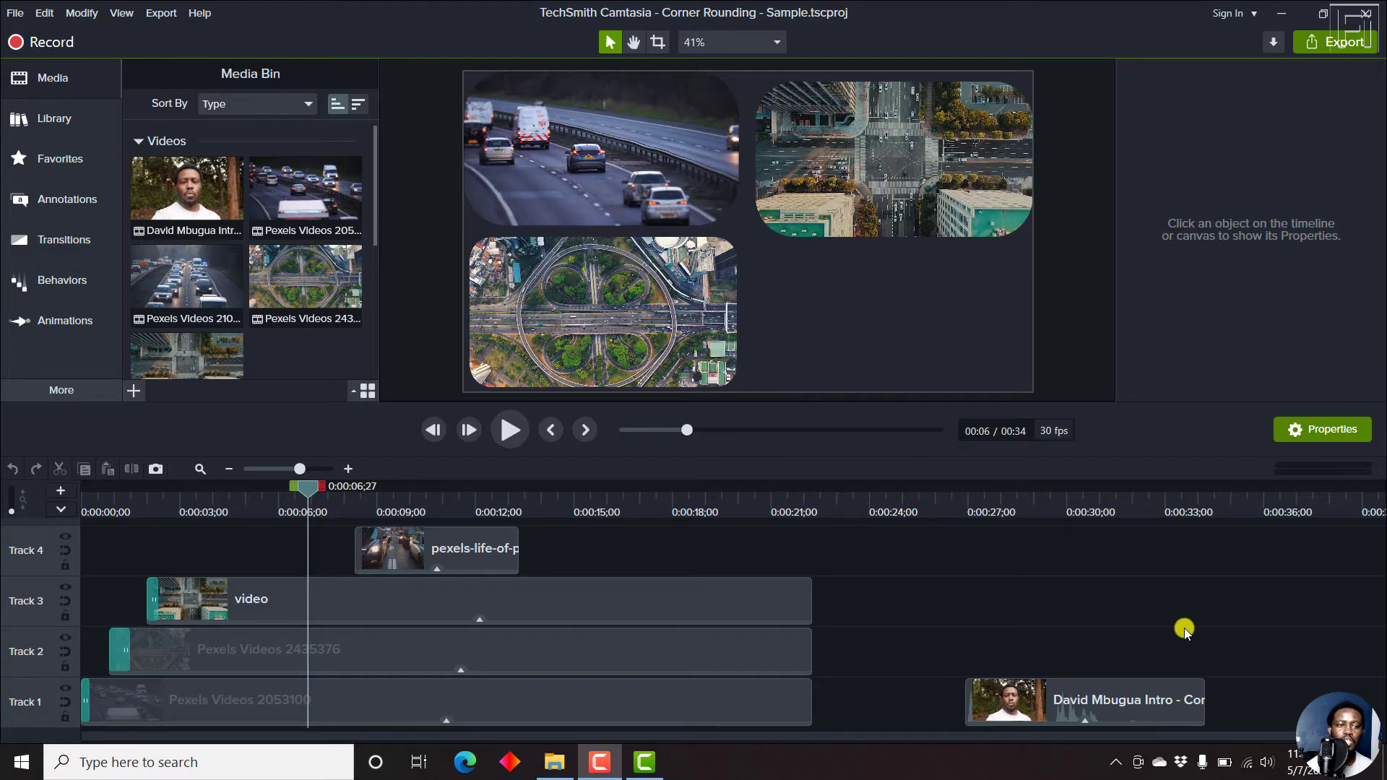
mouse_move(352, 133)
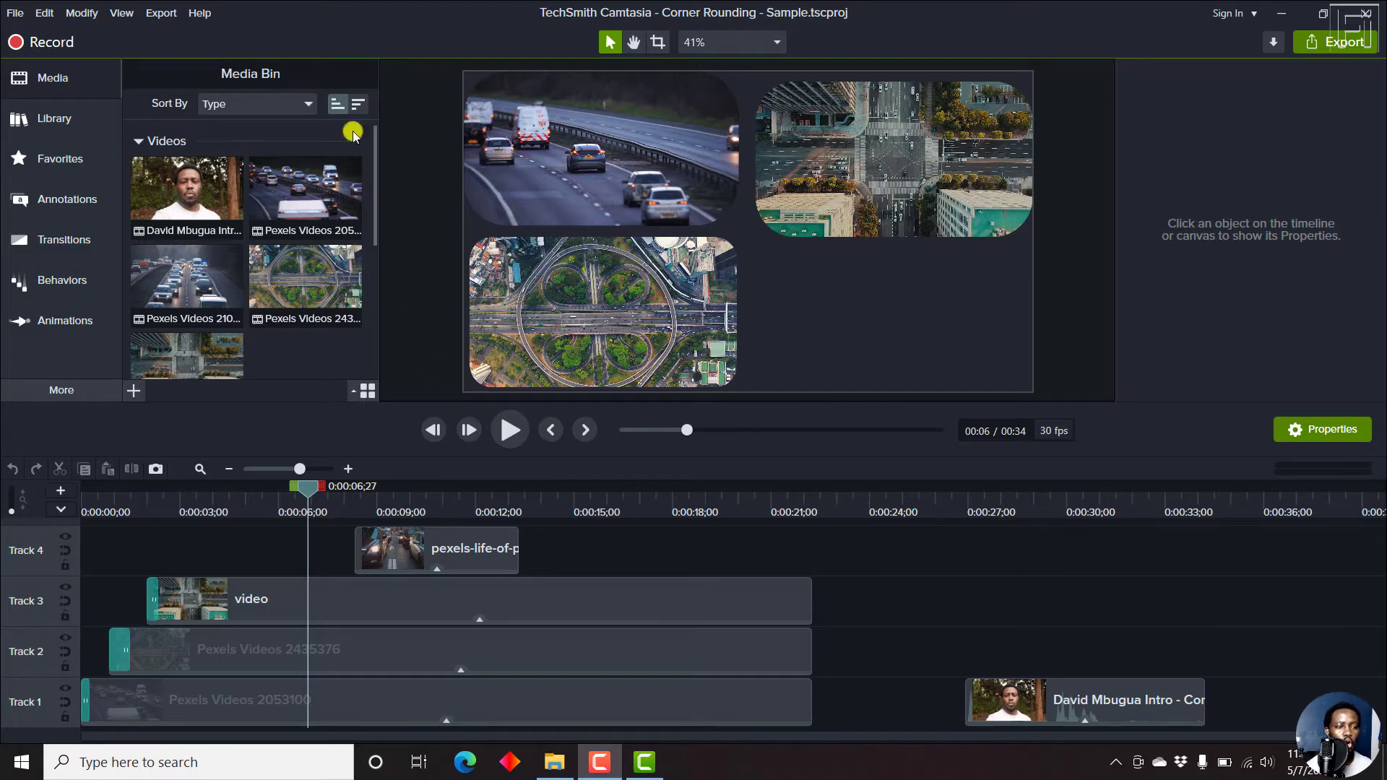
Choose Save As from the File menu to name the Corner Rounding - Sample project.
left_click(305, 193)
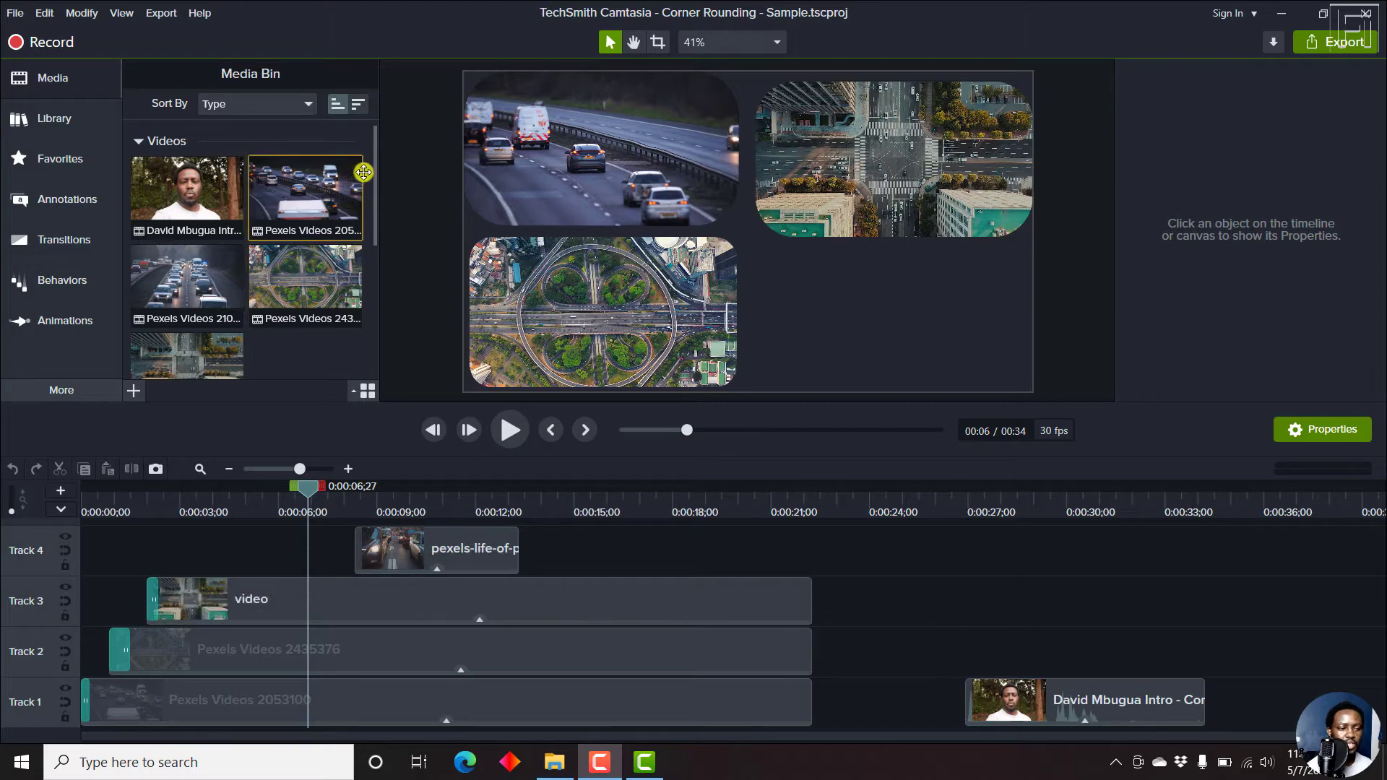
scroll("down", 3)
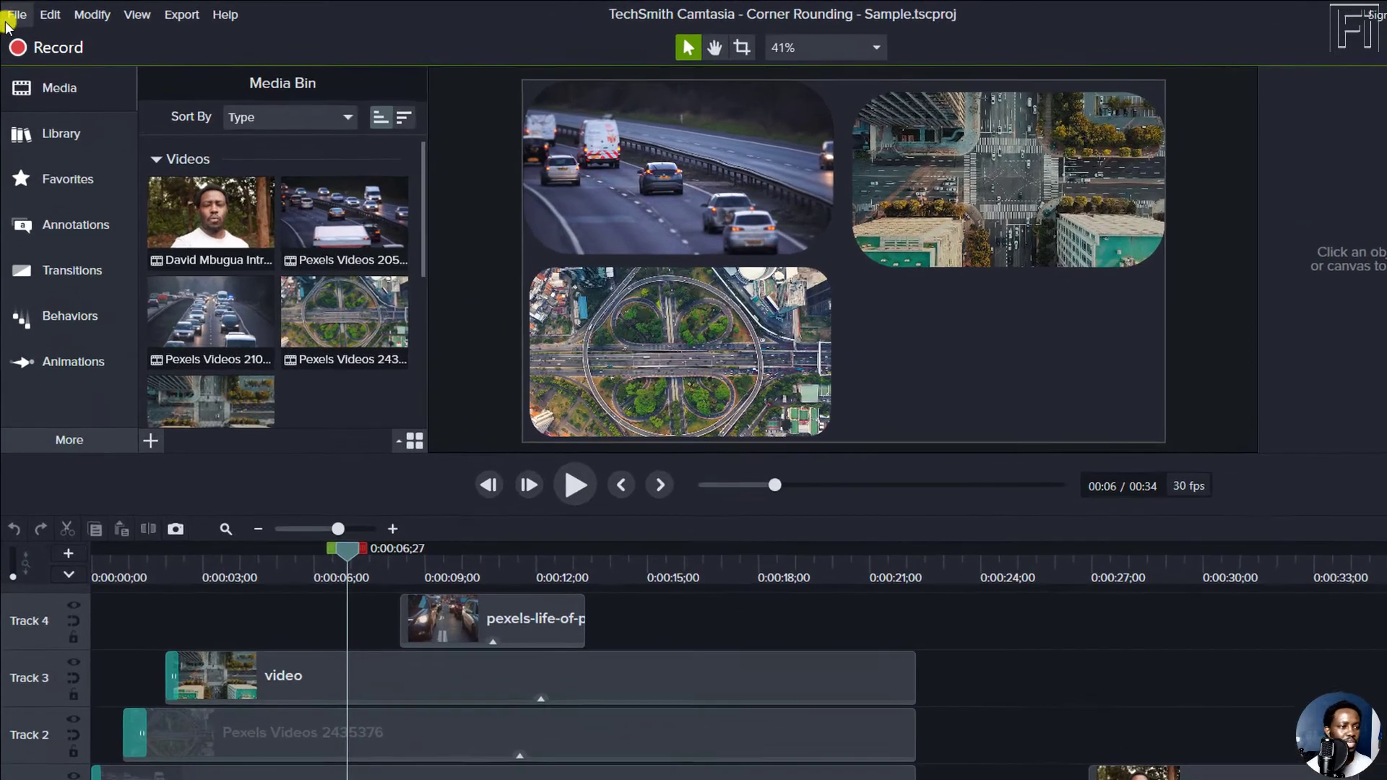
left_click(16, 14)
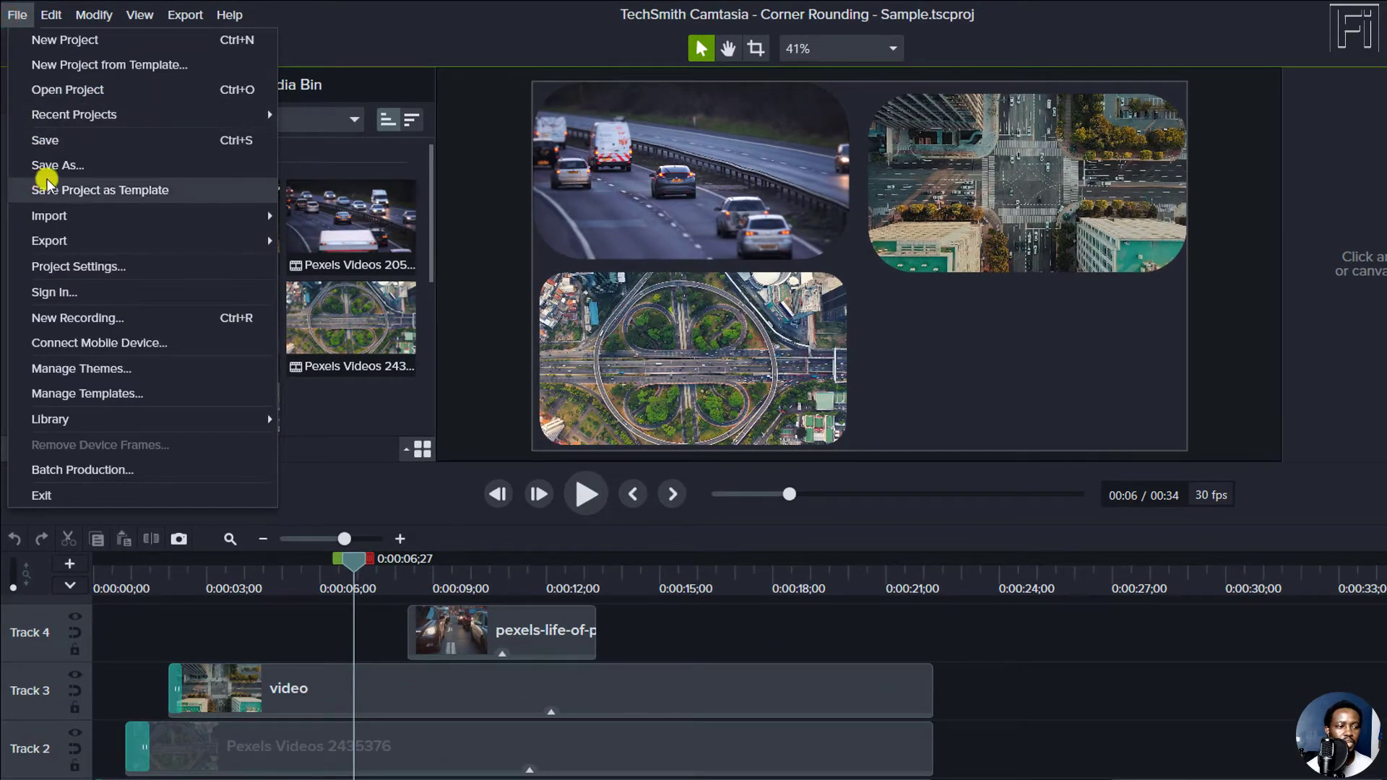
left_click(57, 165)
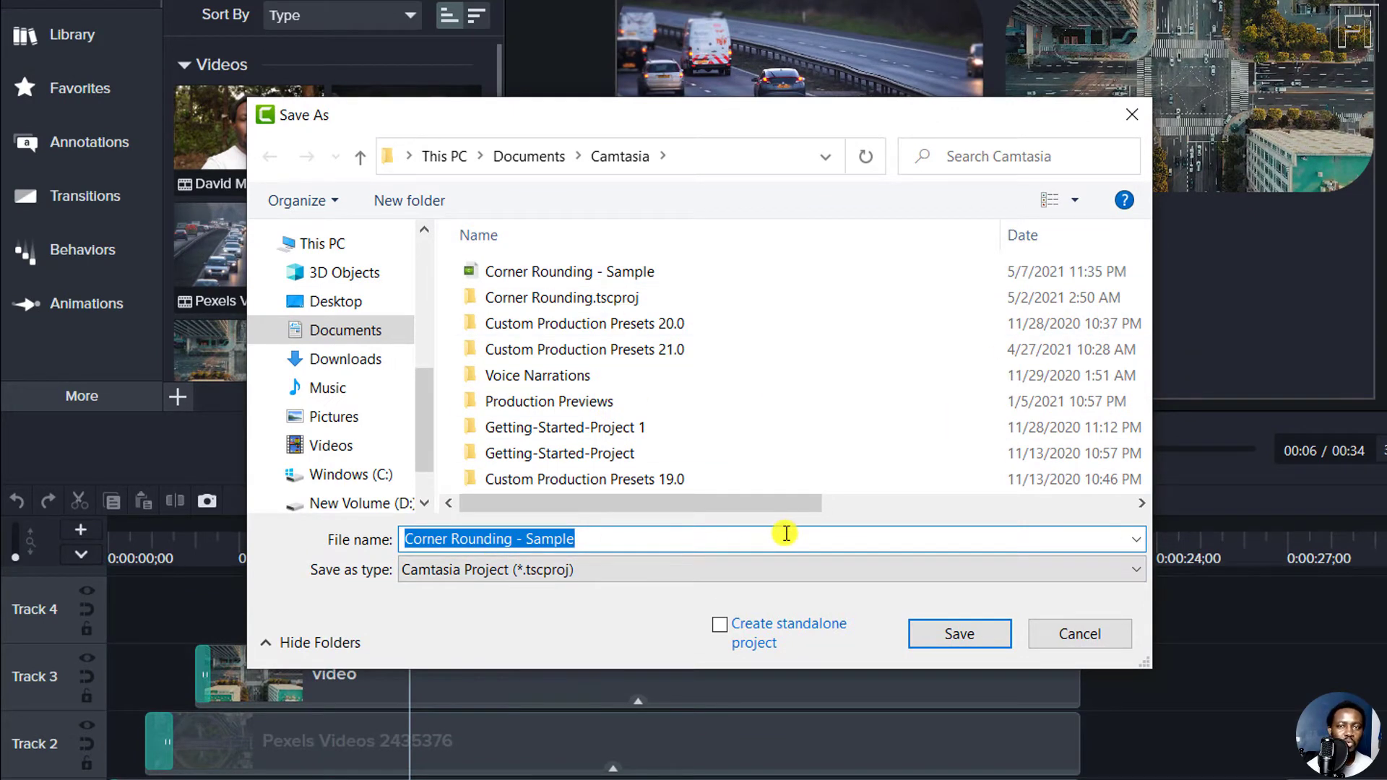
mouse_move(715, 550)
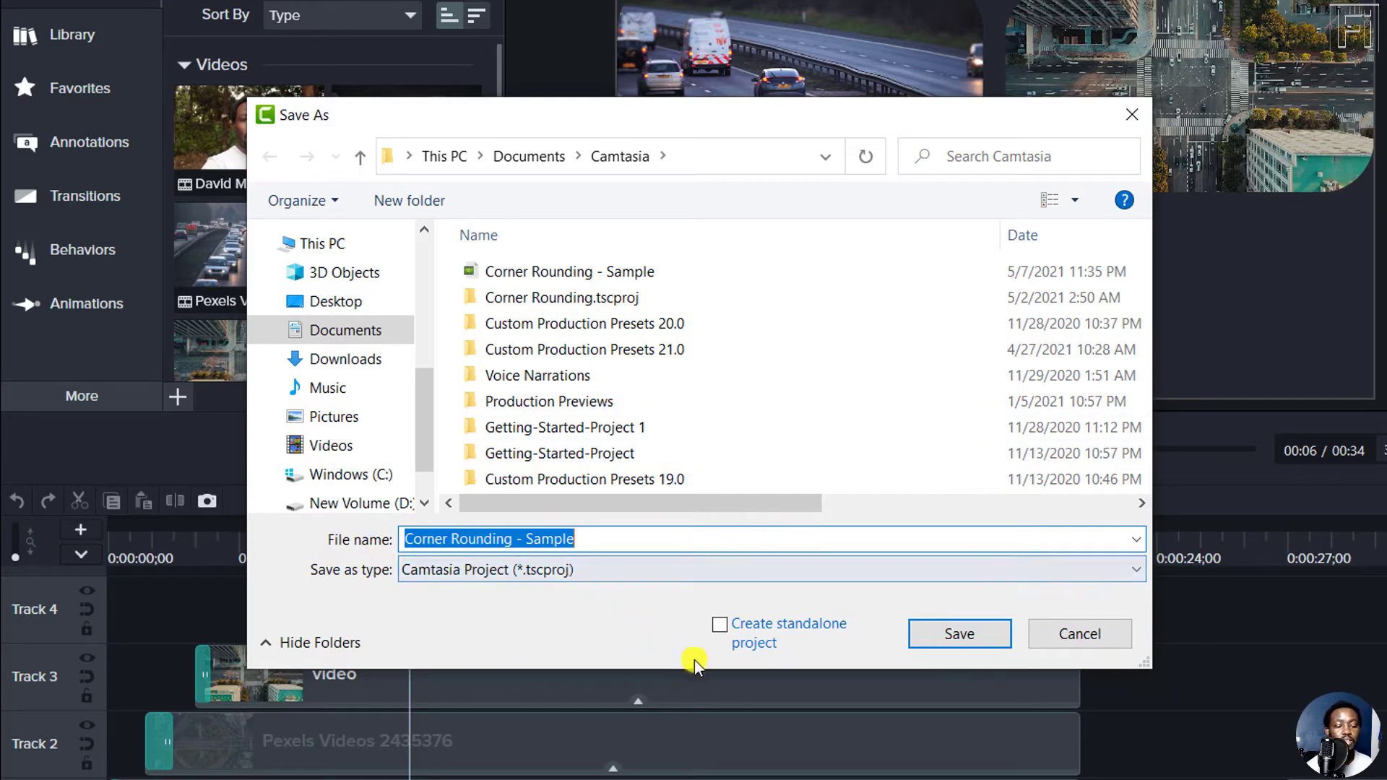
mouse_move(680, 644)
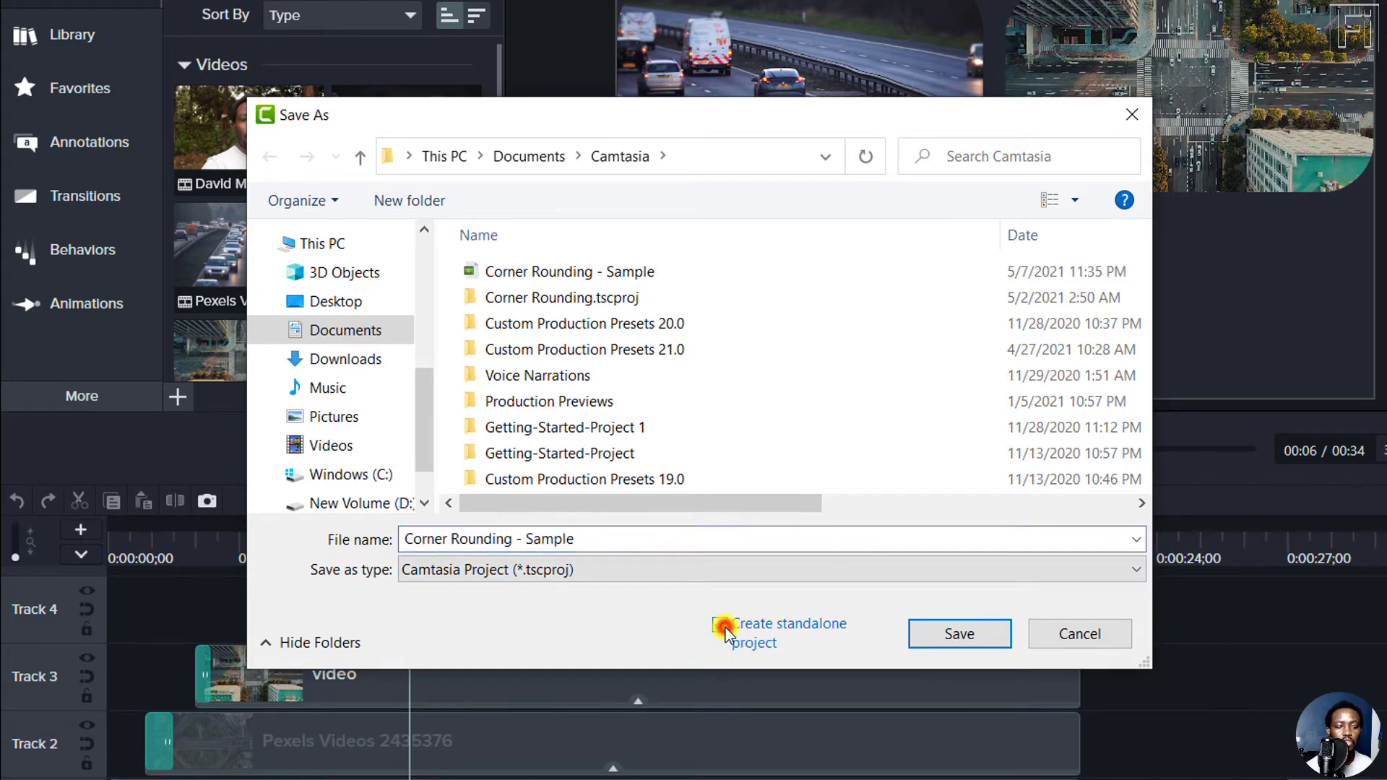
Enable Create standalone project and overwrite the existing Corner Rounding - Sample.tscproj.
left_click(958, 634)
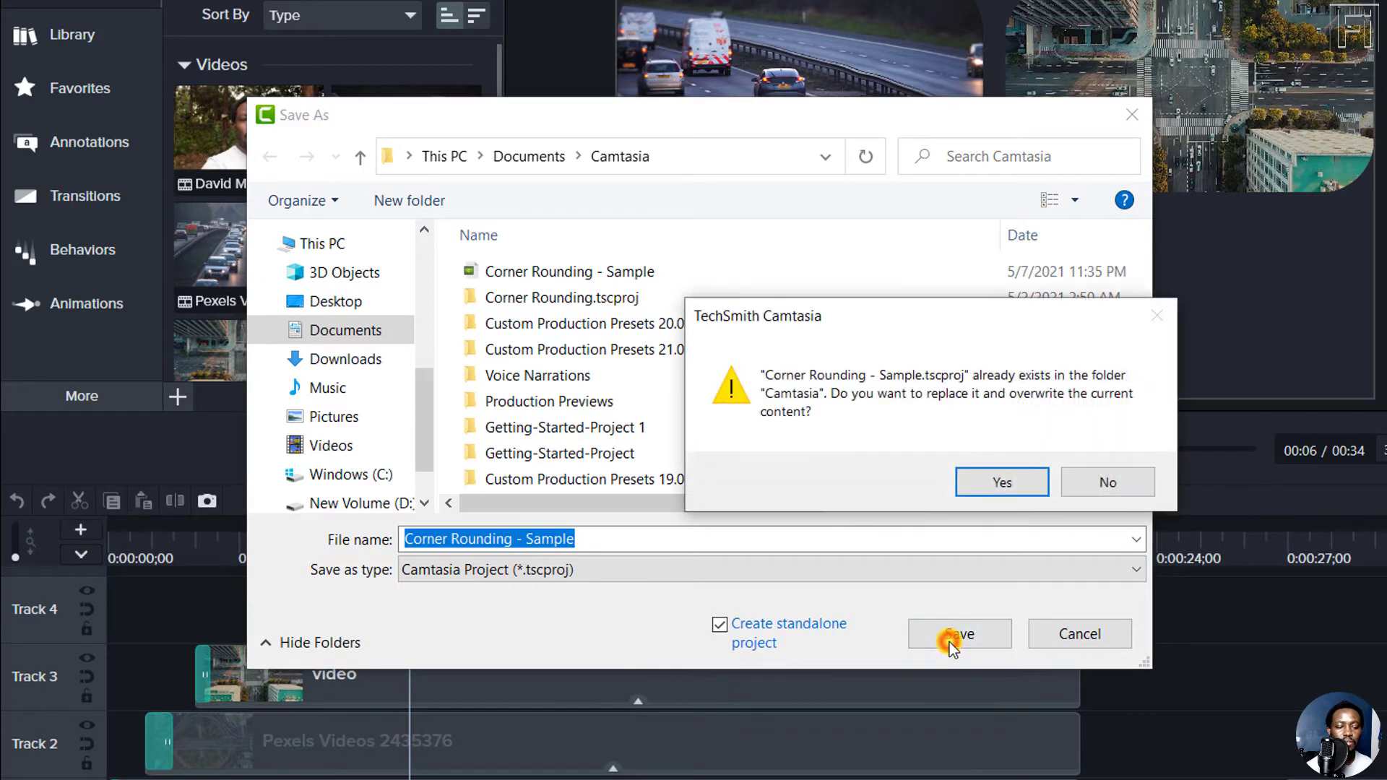
mouse_move(962, 378)
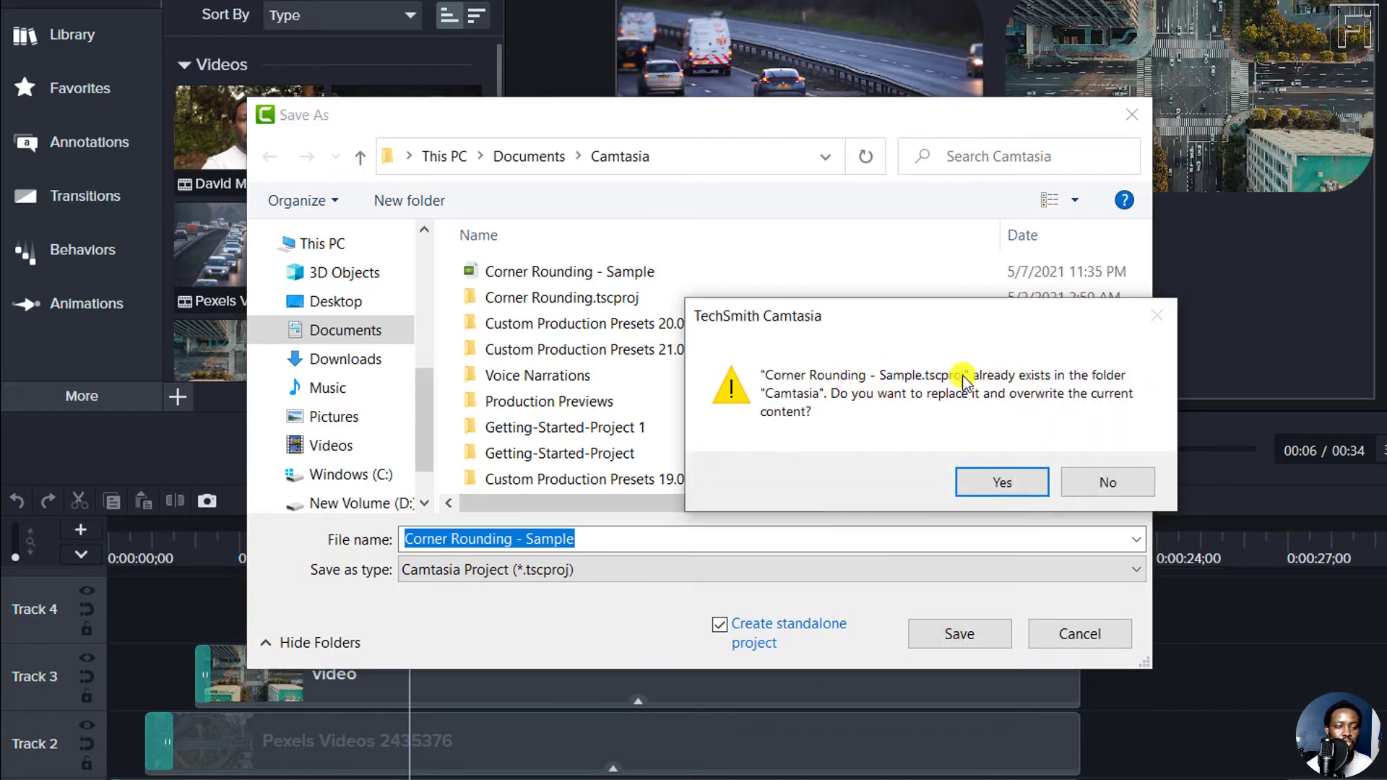
mouse_move(567, 266)
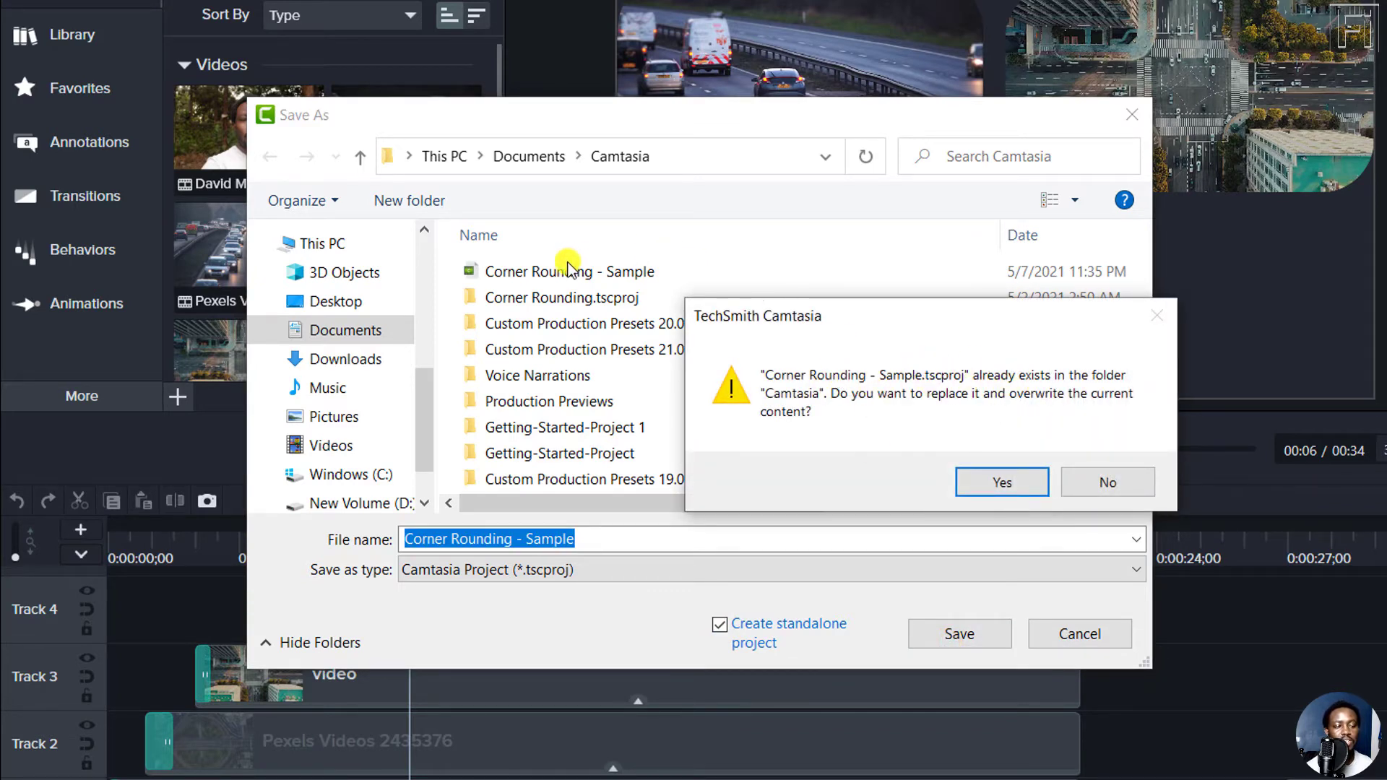
mouse_move(475, 281)
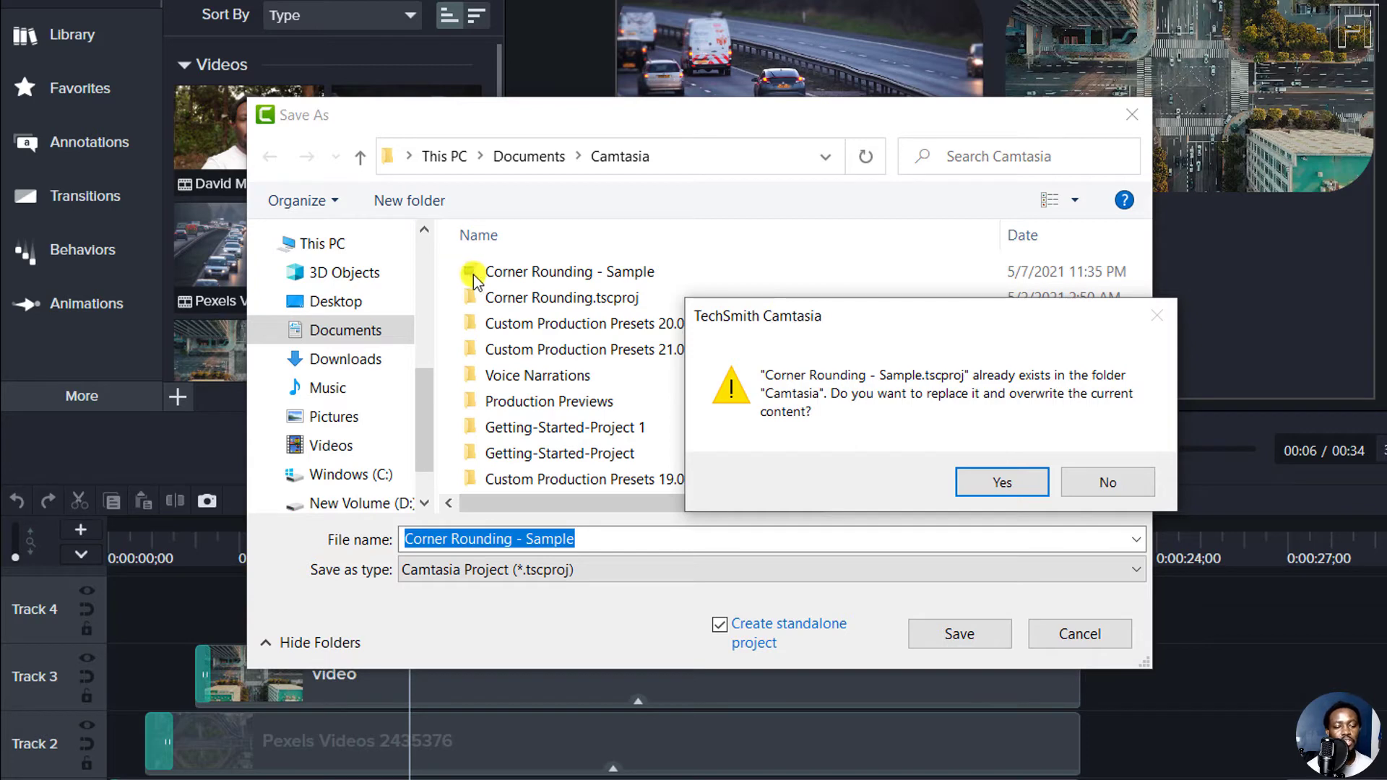
mouse_move(886, 445)
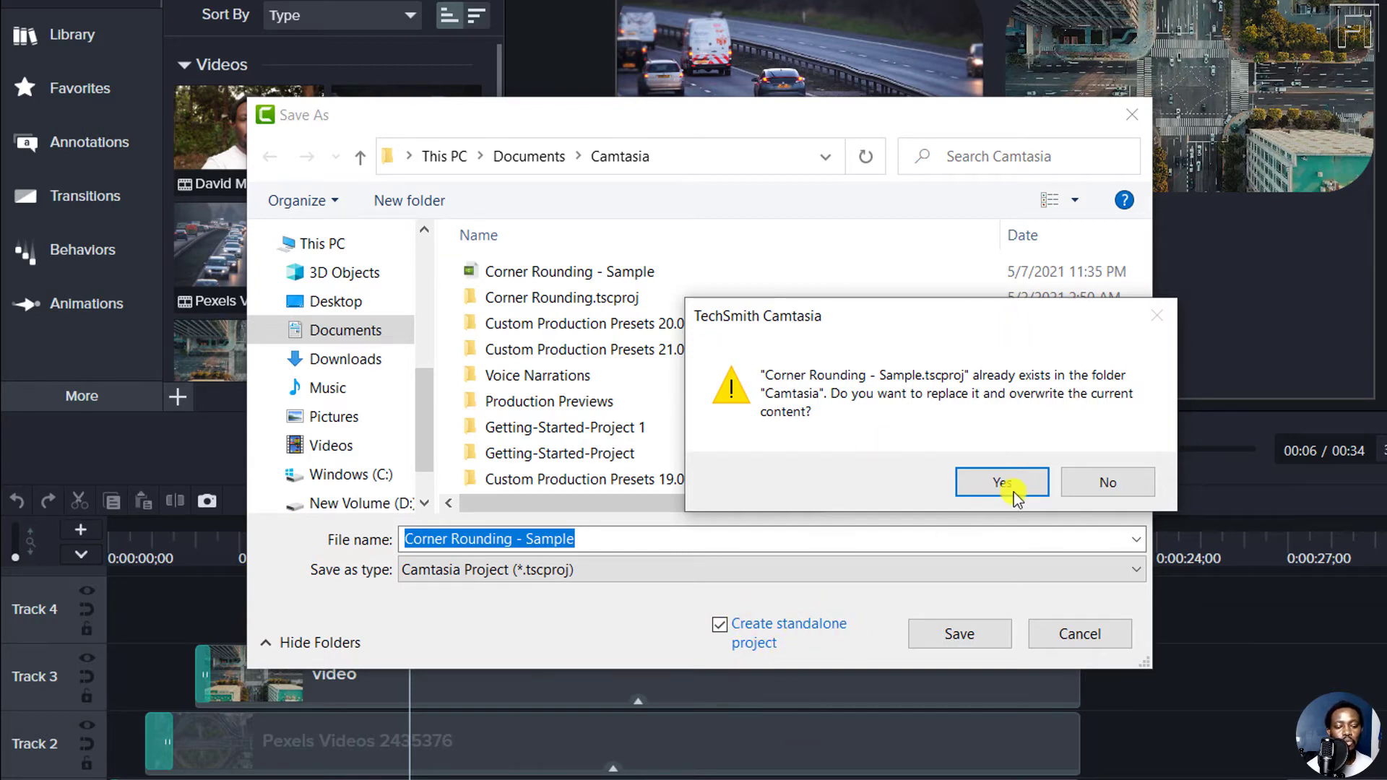
left_click(1000, 483)
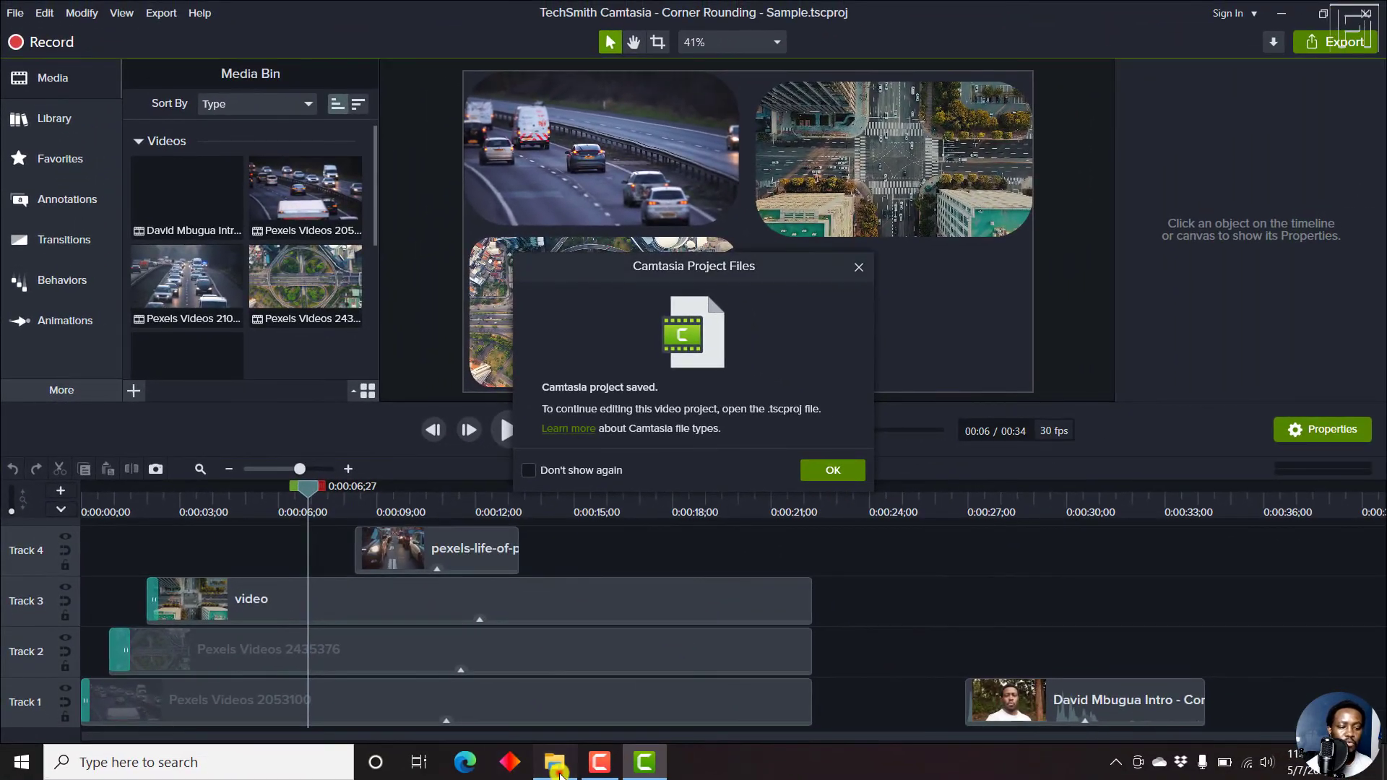
Switch to File Explorer and open the Corner Rounding - Sample.tscproj folder to view its media.
left_click(554, 762)
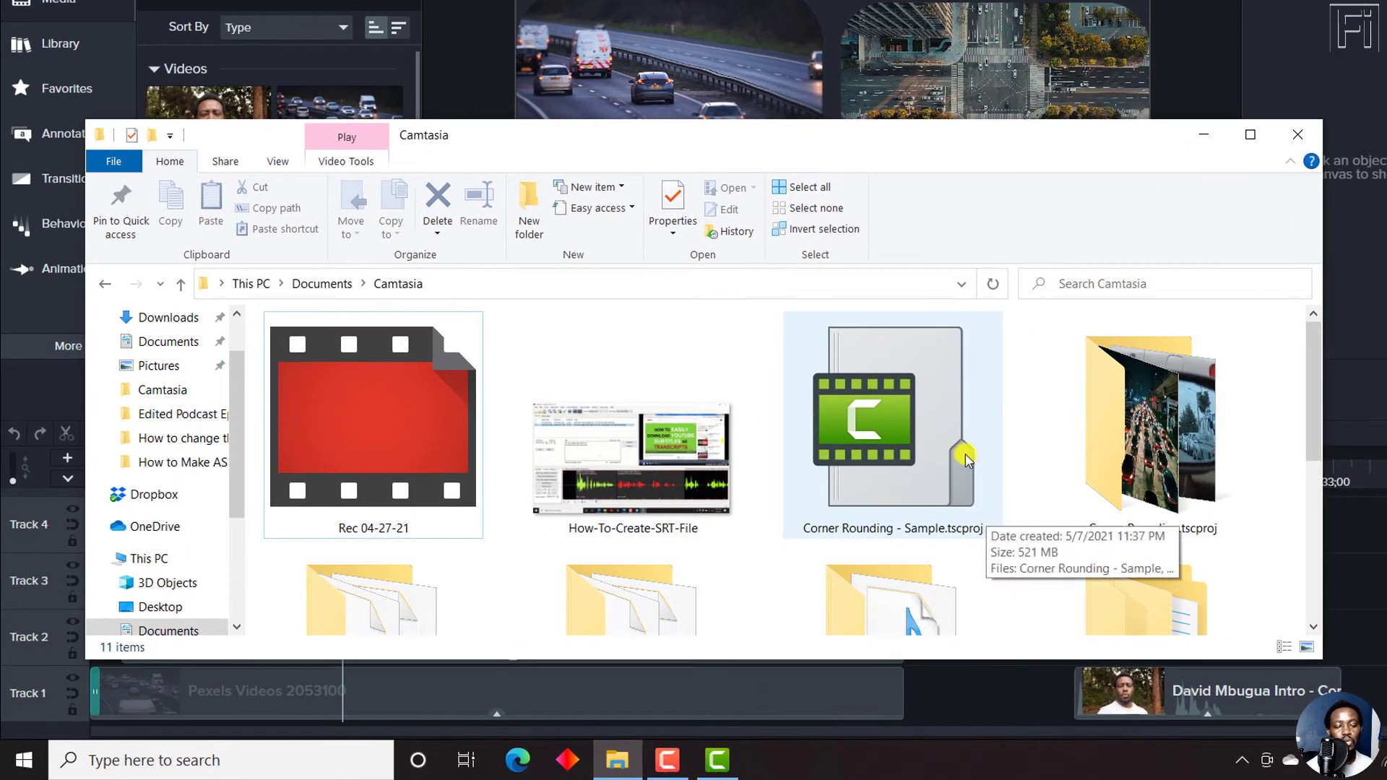
mouse_move(962, 507)
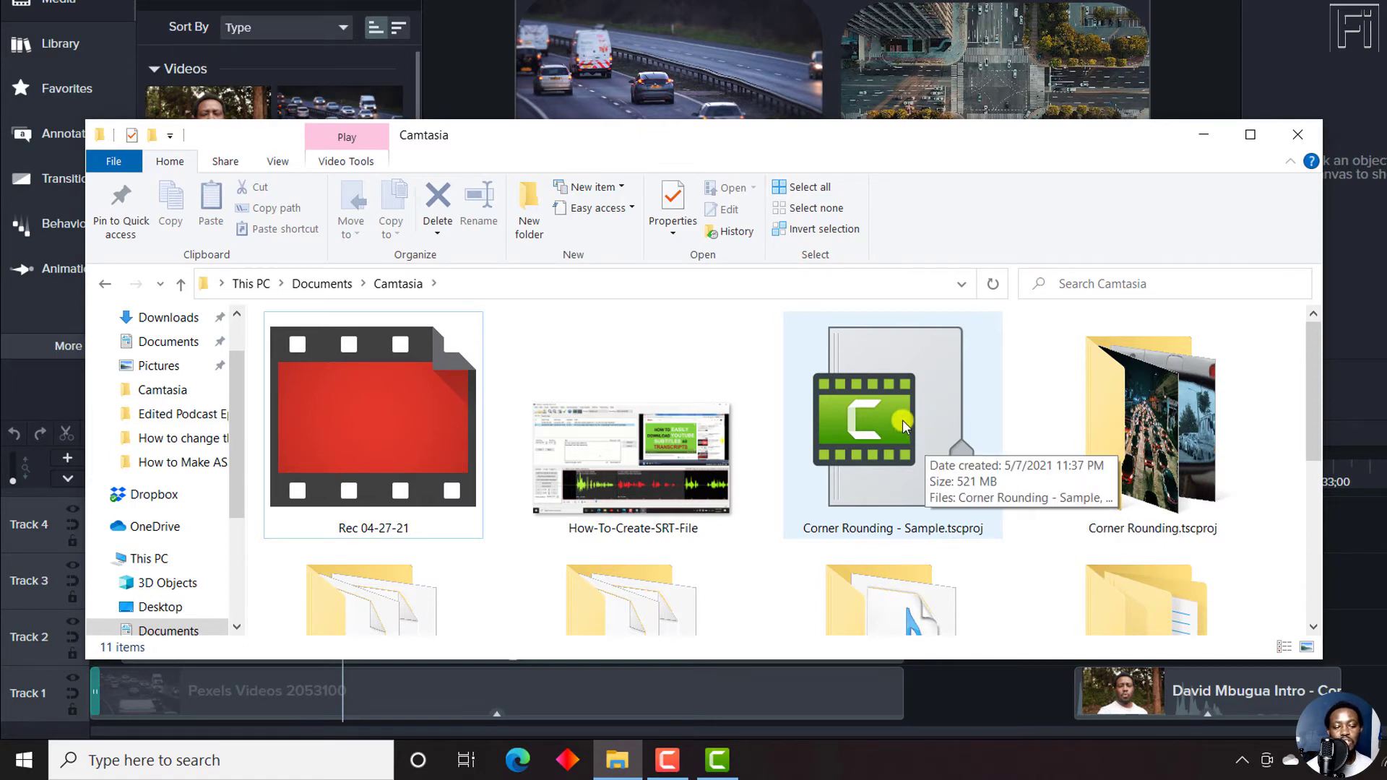
double_click(889, 416)
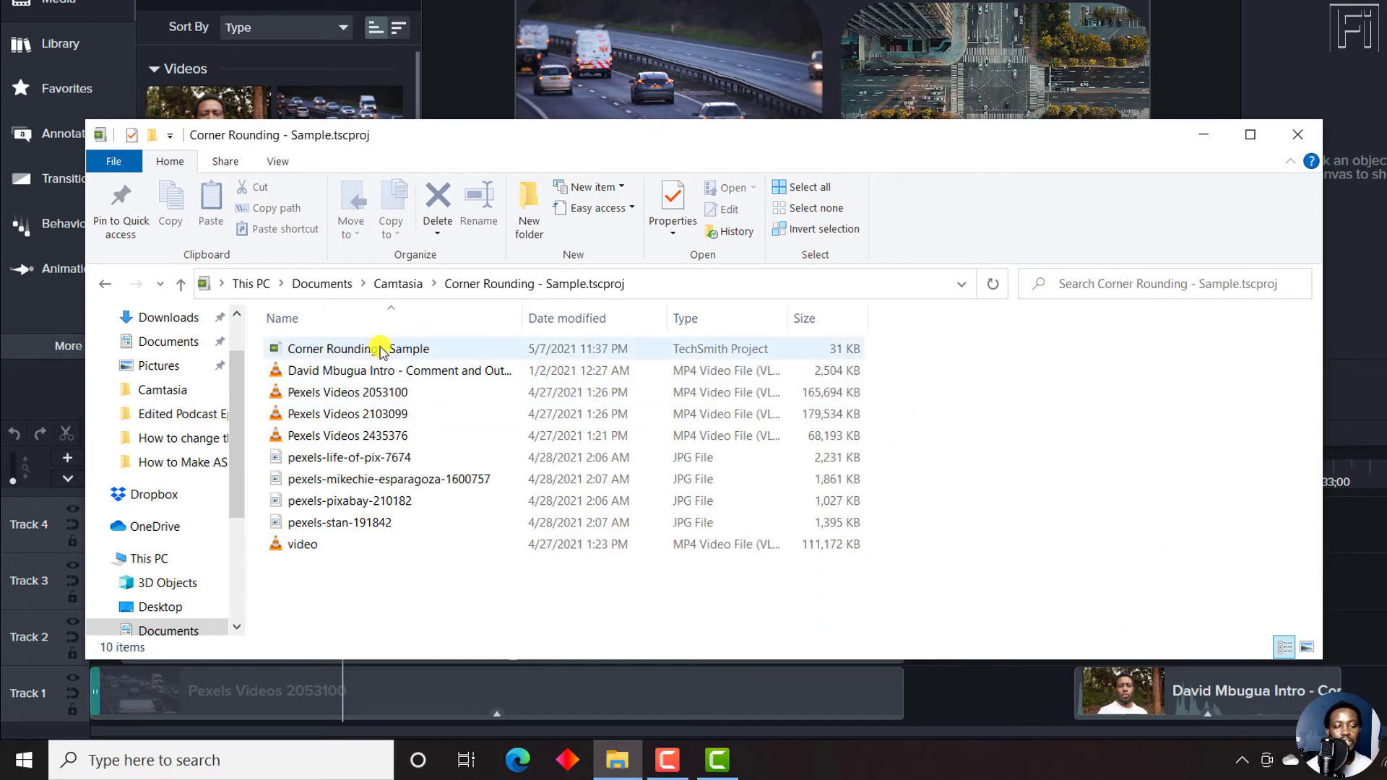